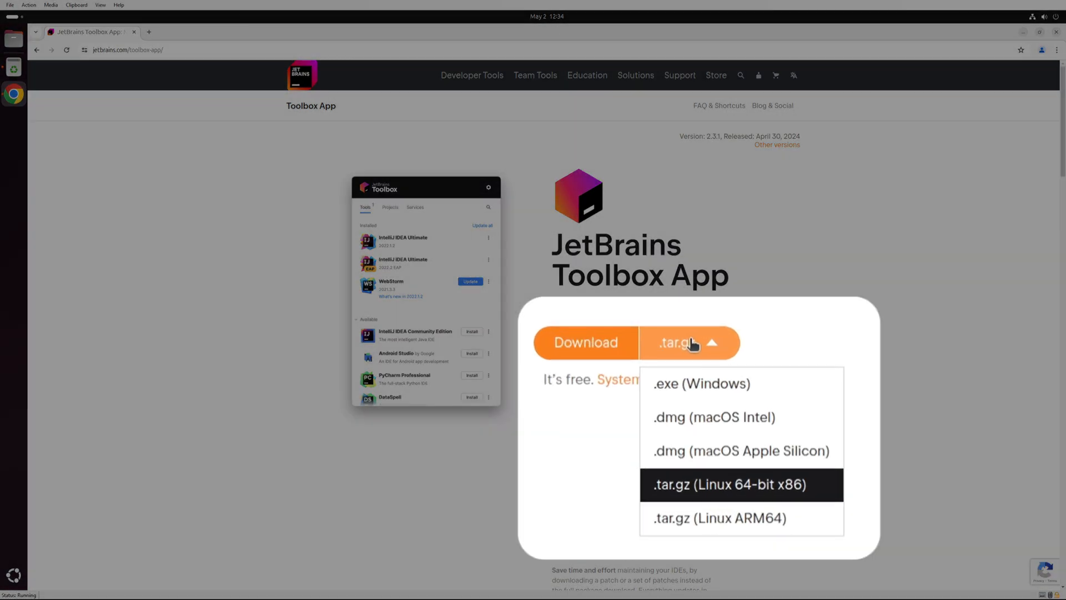
mouse_move(730, 484)
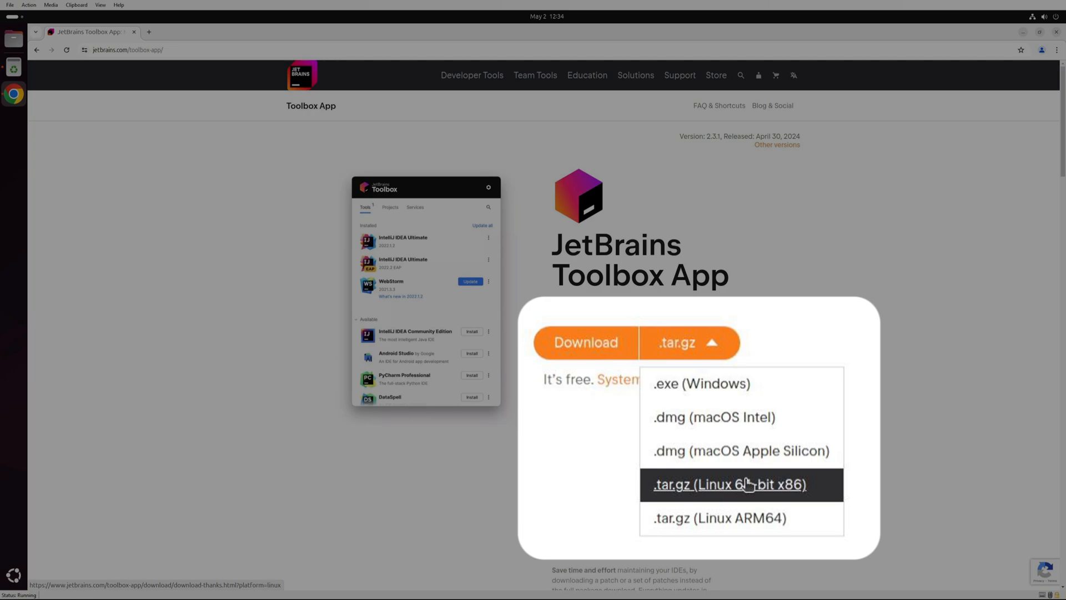
Download the JetBrains Toolbox App as .tar.gz for Linux 64-bit x86.
click(728, 484)
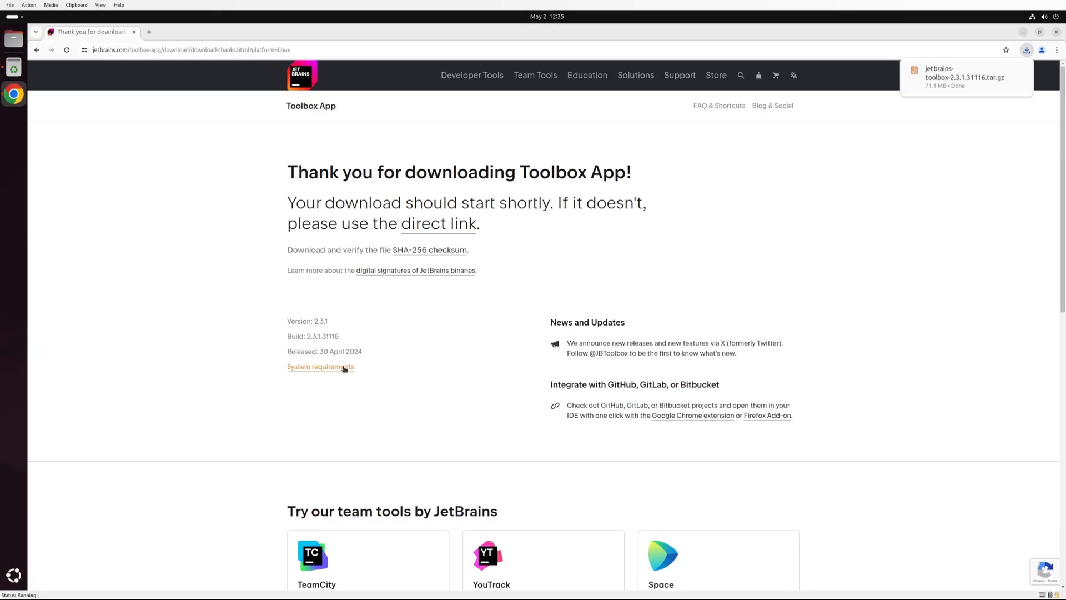
Leave the download page for a terminal in ~/Downloads with a tar command started.
click(320, 366)
text(tar -)
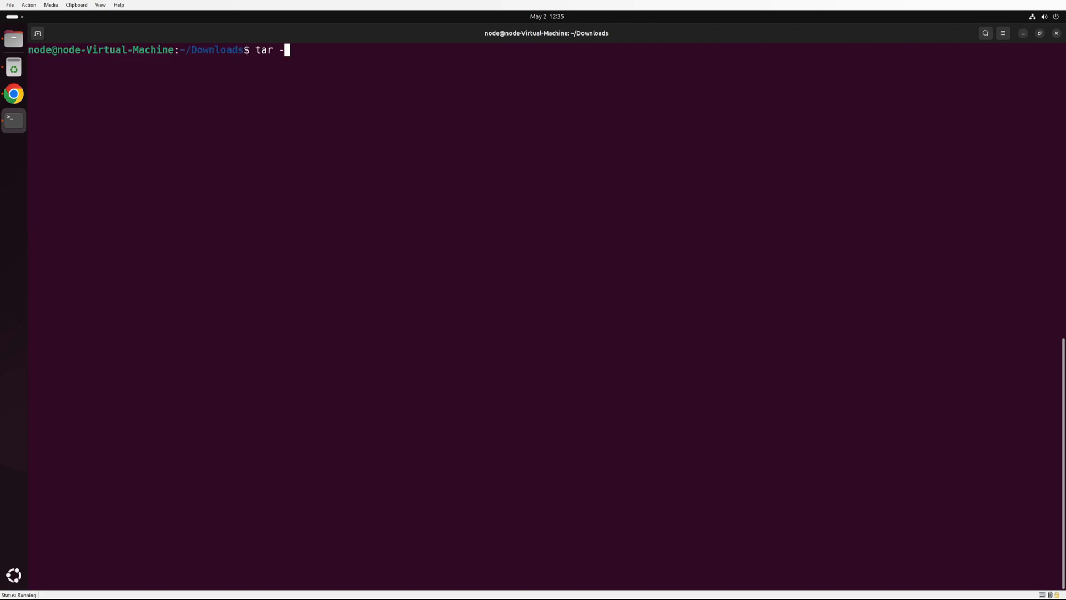
Extract jetbrains-toolbox-2.3.1.31116.tar.gz and run ./jetbrains-toolbox from the extracted folder.
text(xvf jetbrains-toolbox-2.3.1.31116.tar.gz)
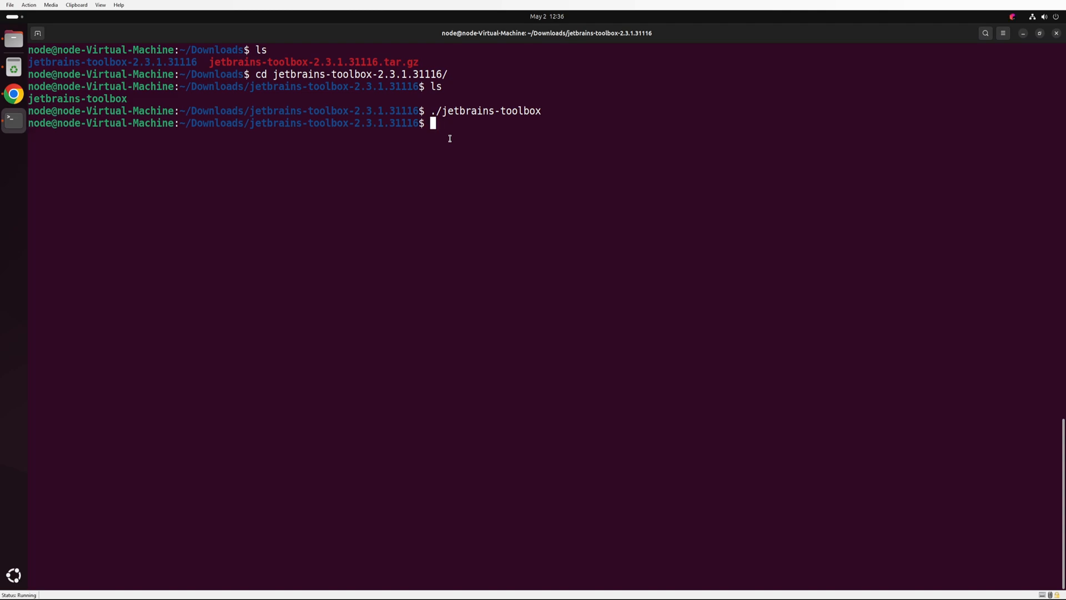
key(Return)
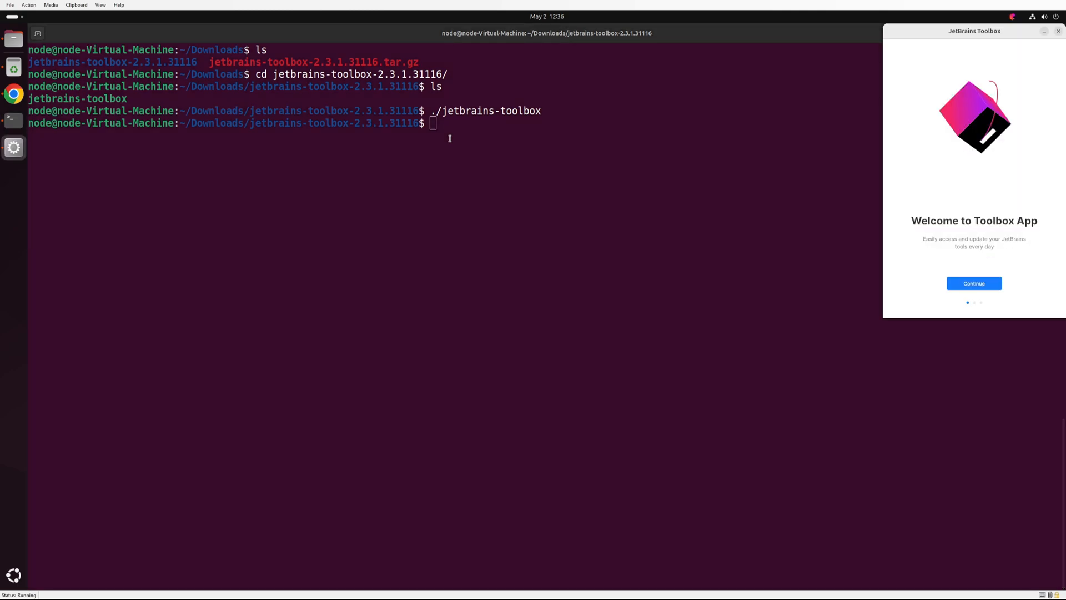
Accept the Toolbox user agreement, search 'inte' and install IntelliJ IDEA Community Edition.
click(972, 283)
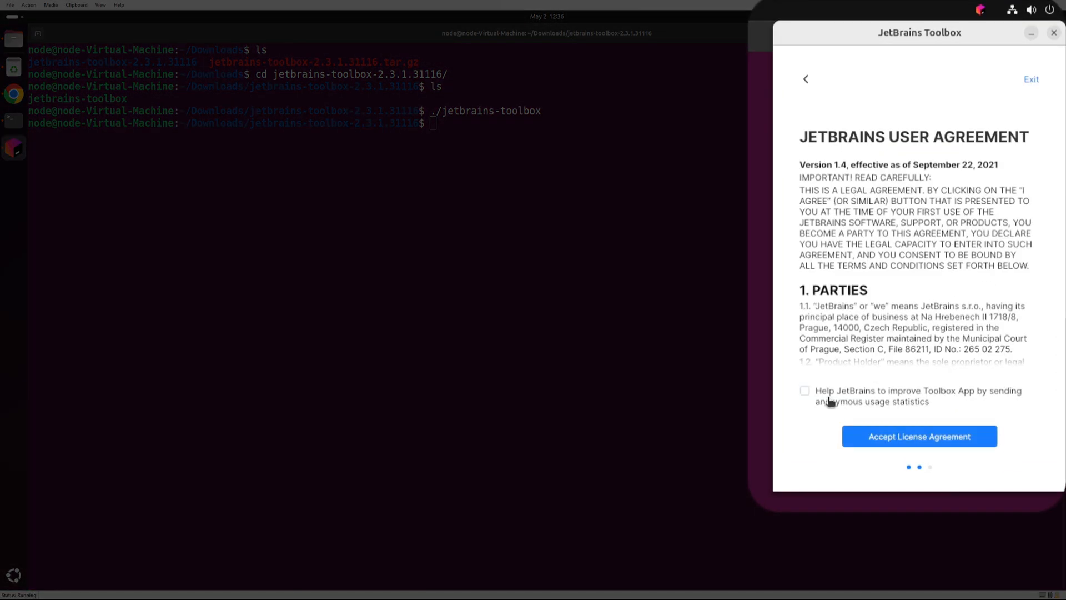
click(918, 436)
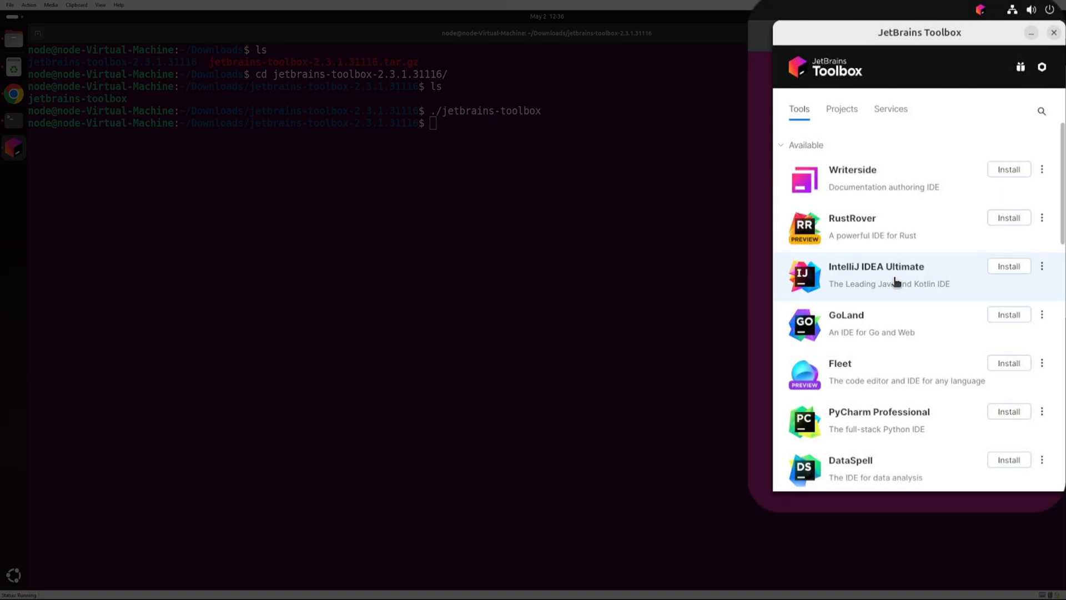
click(1042, 111)
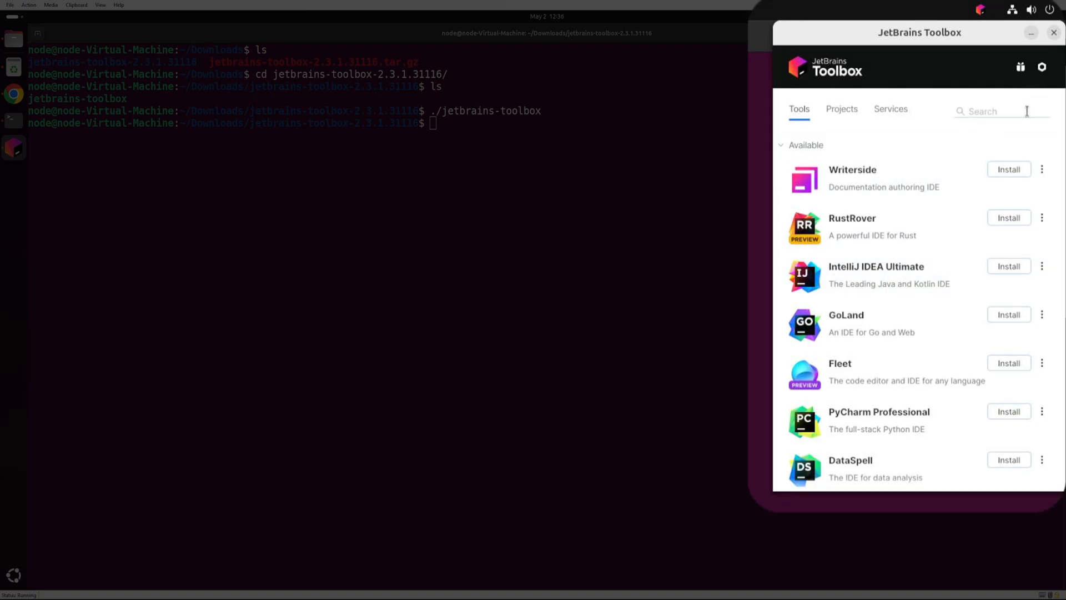
text(inte)
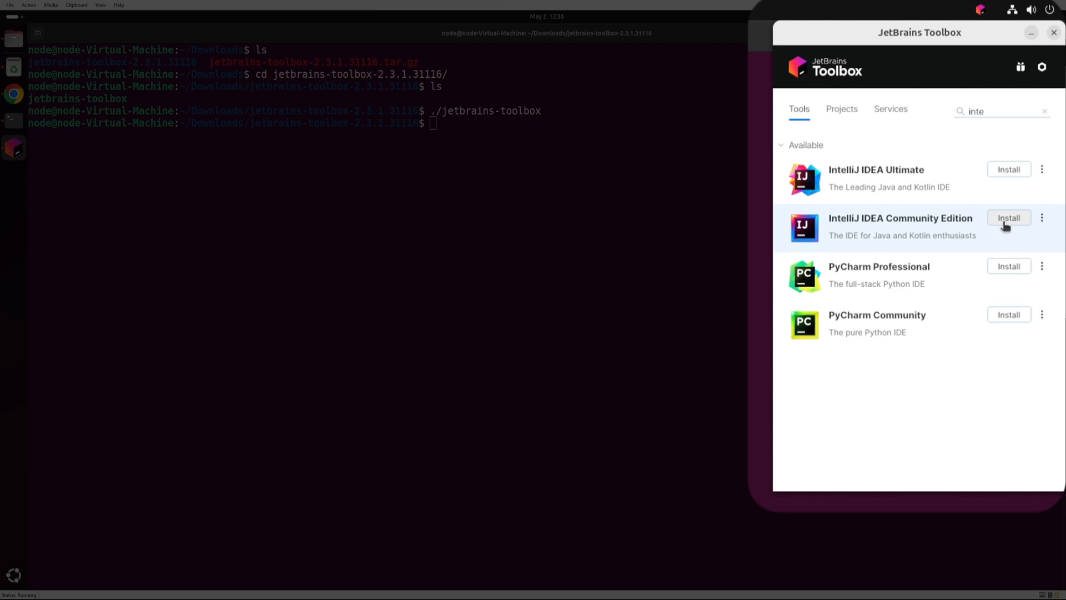
click(1009, 217)
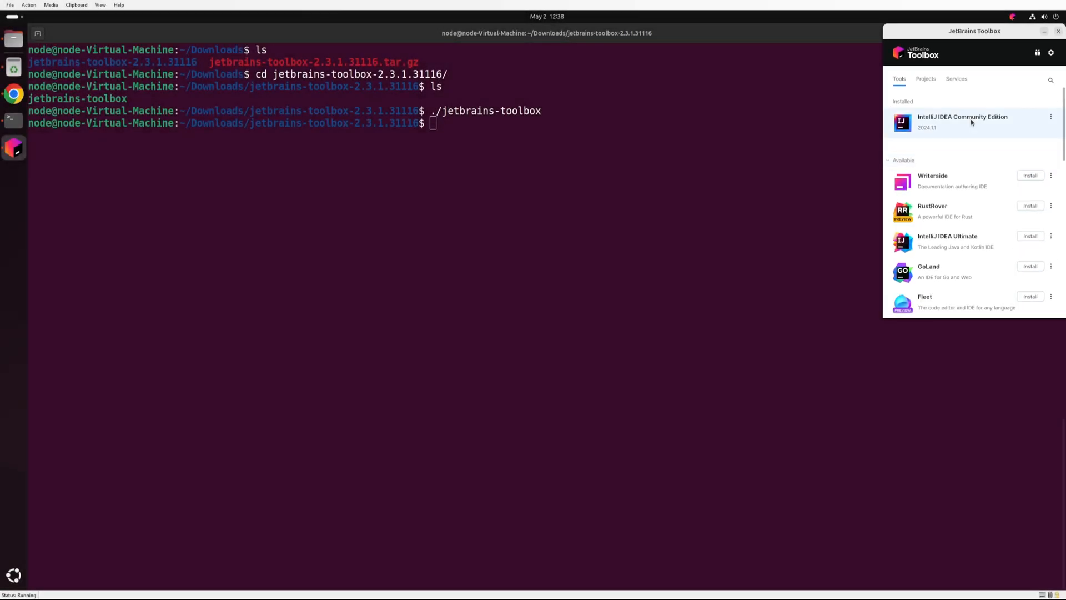
click(963, 122)
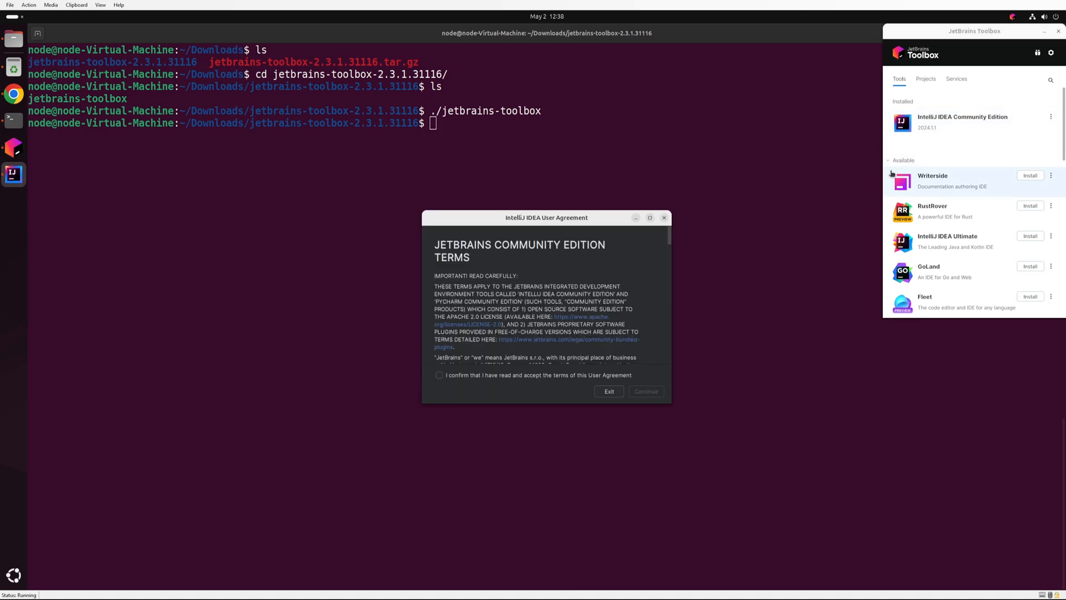
Accept the IntelliJ IDEA Community Edition terms and begin a new project.
click(439, 375)
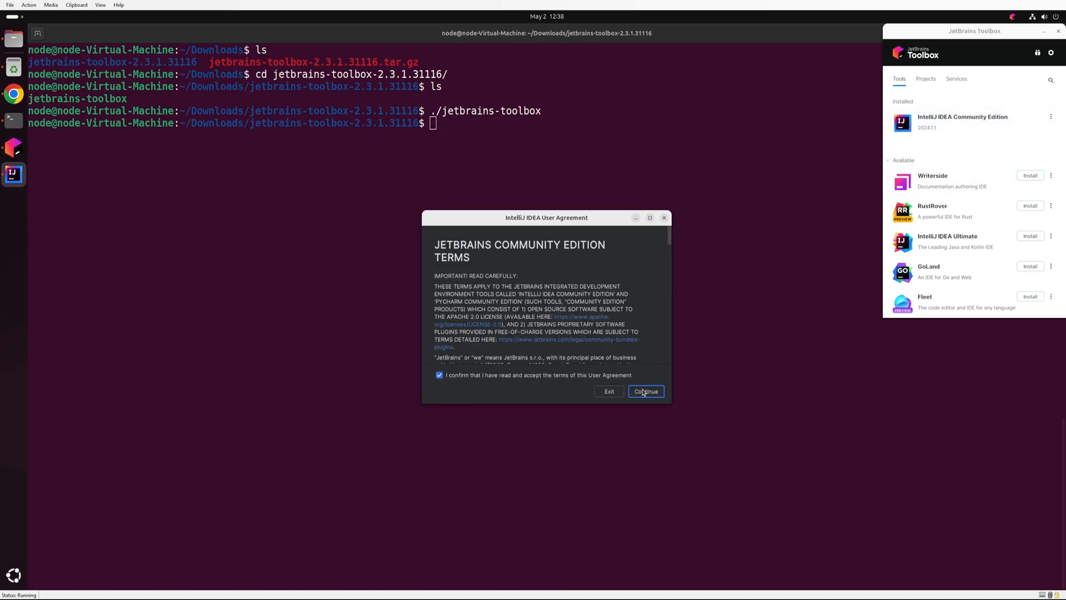
click(645, 391)
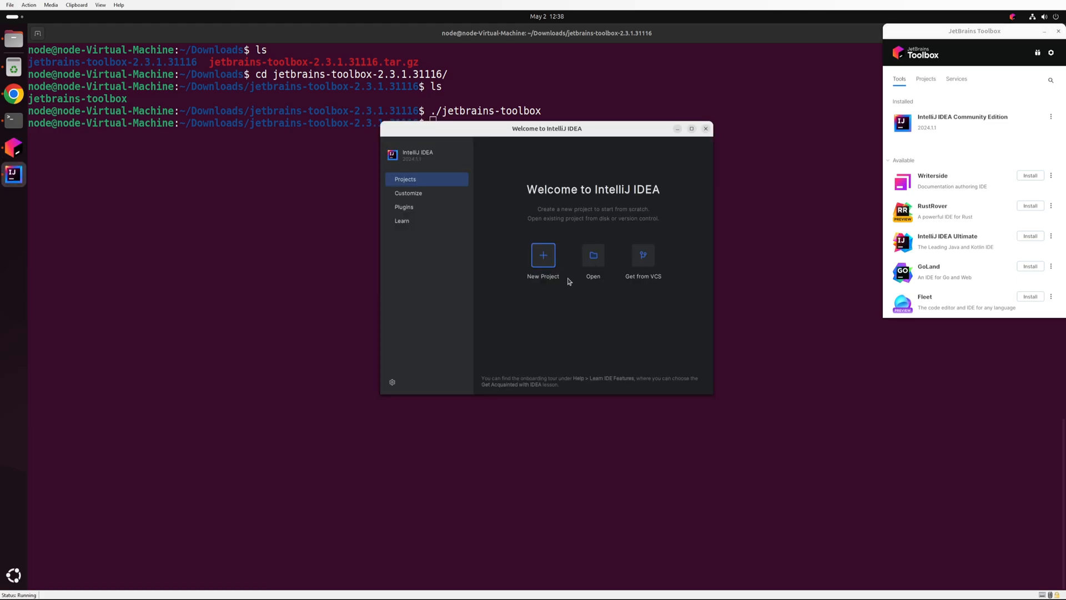
click(543, 263)
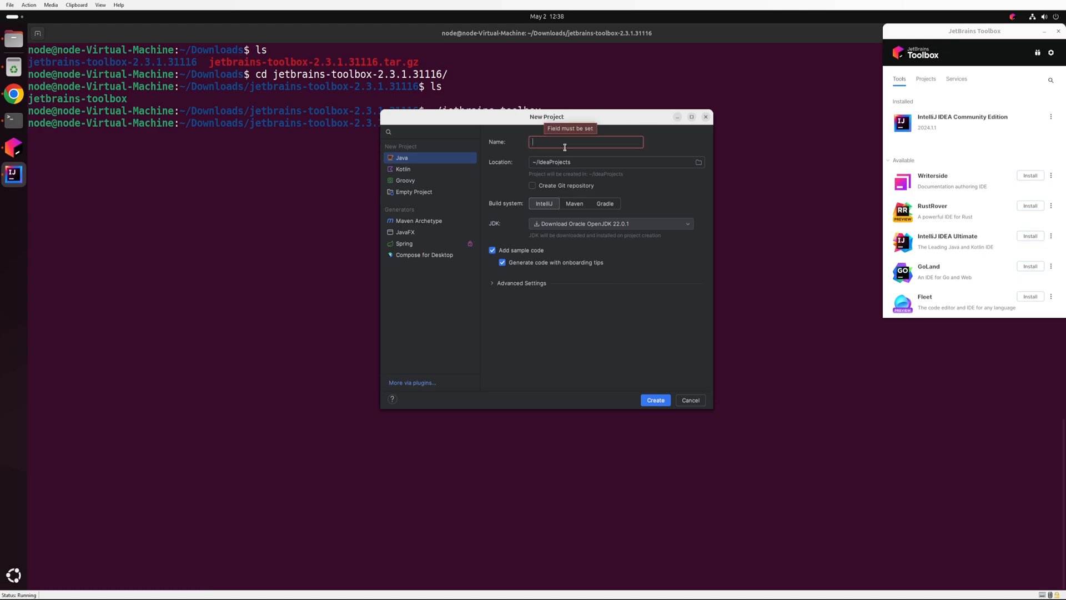
Configure project 'Test' as Kotlin with Gradle, downloading Amazon Corretto 21 as JDK.
text(Test)
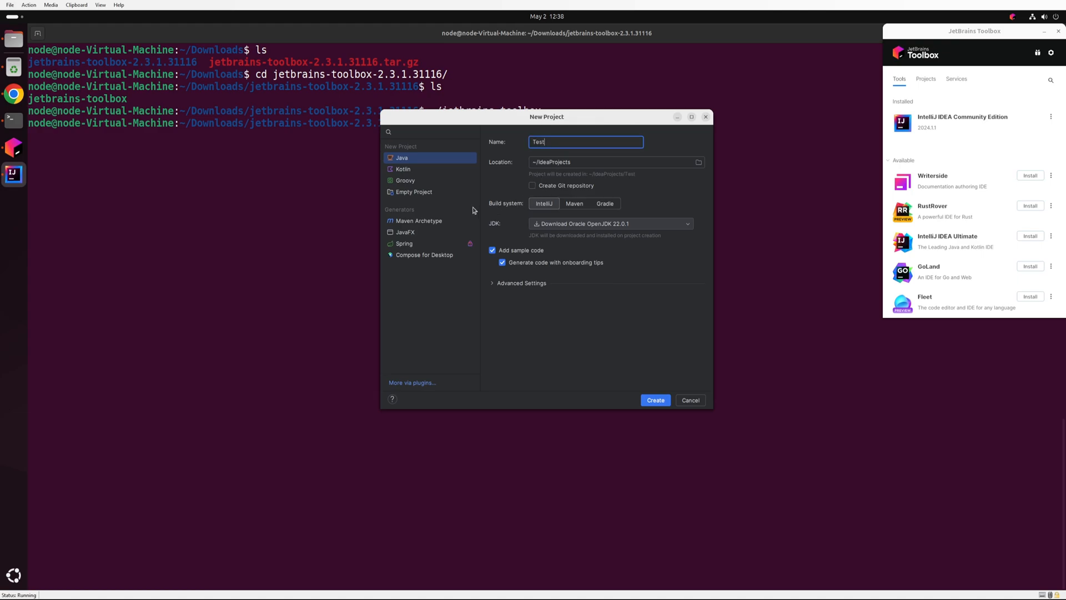
click(403, 169)
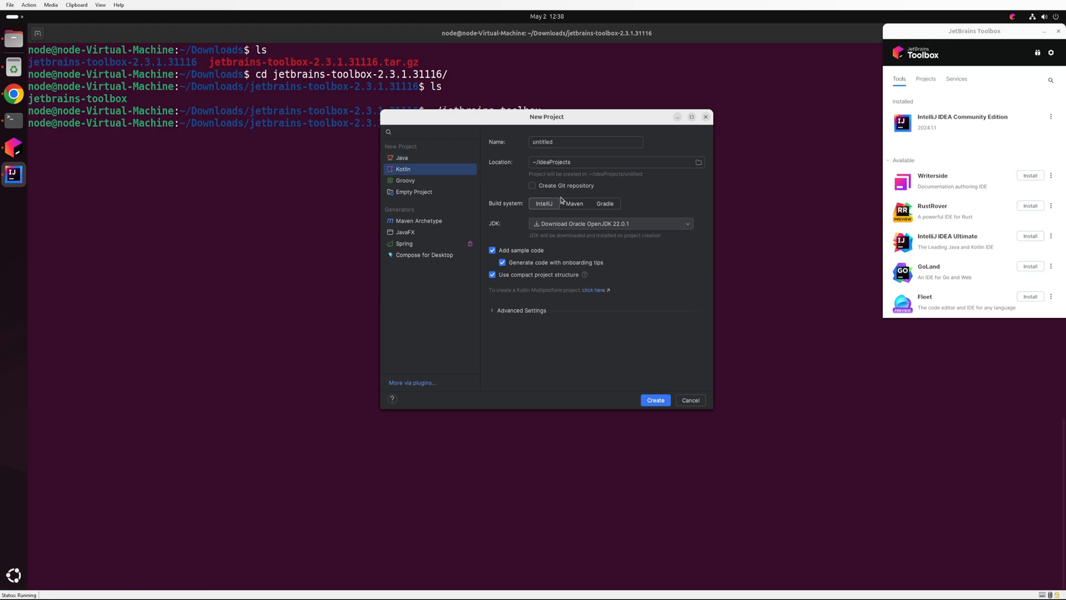
click(605, 204)
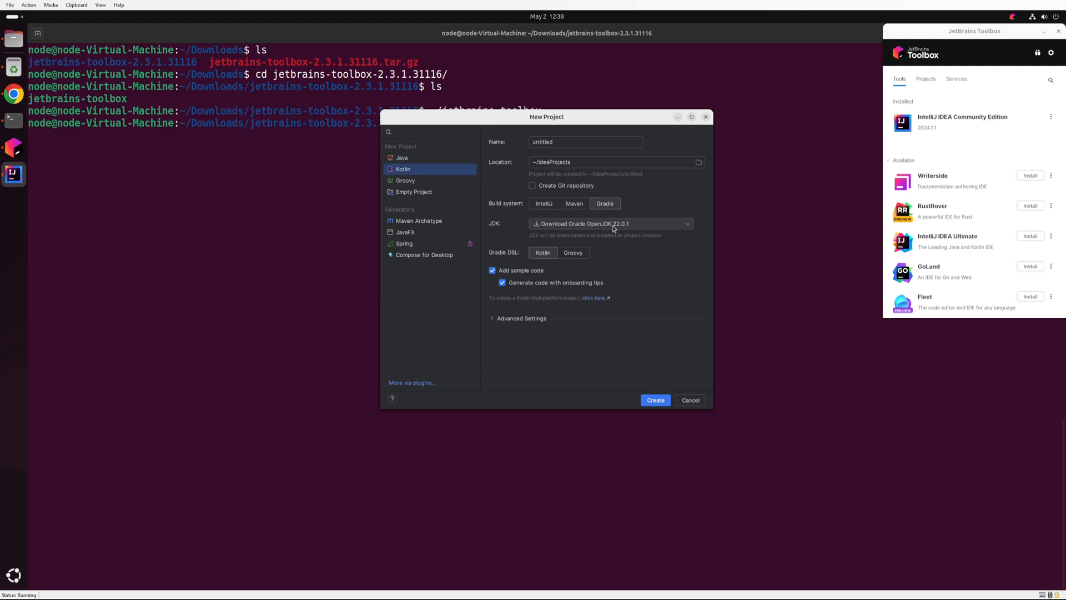
click(612, 223)
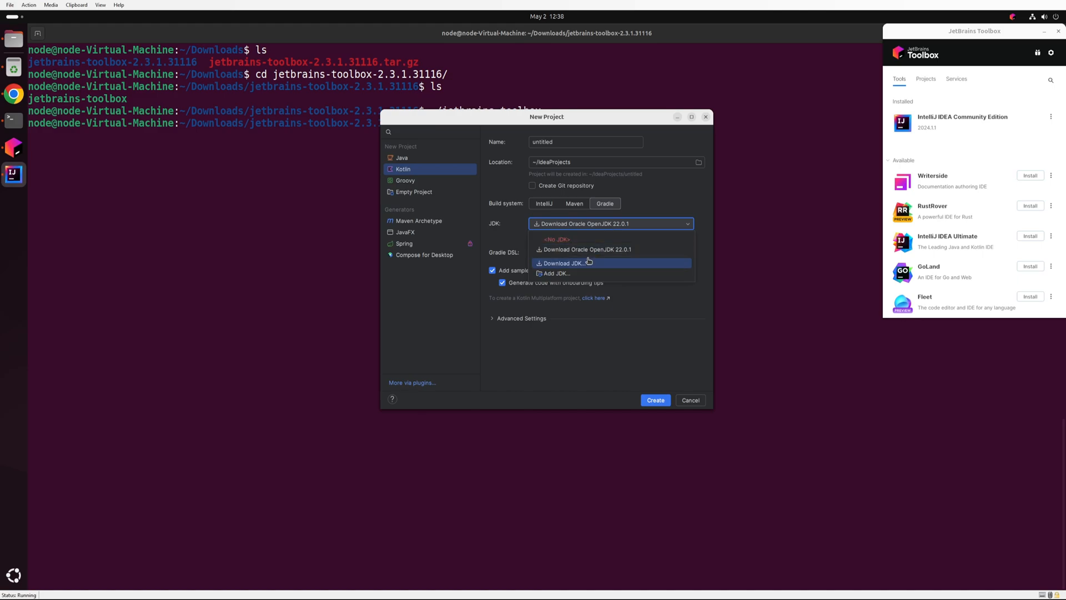
click(560, 263)
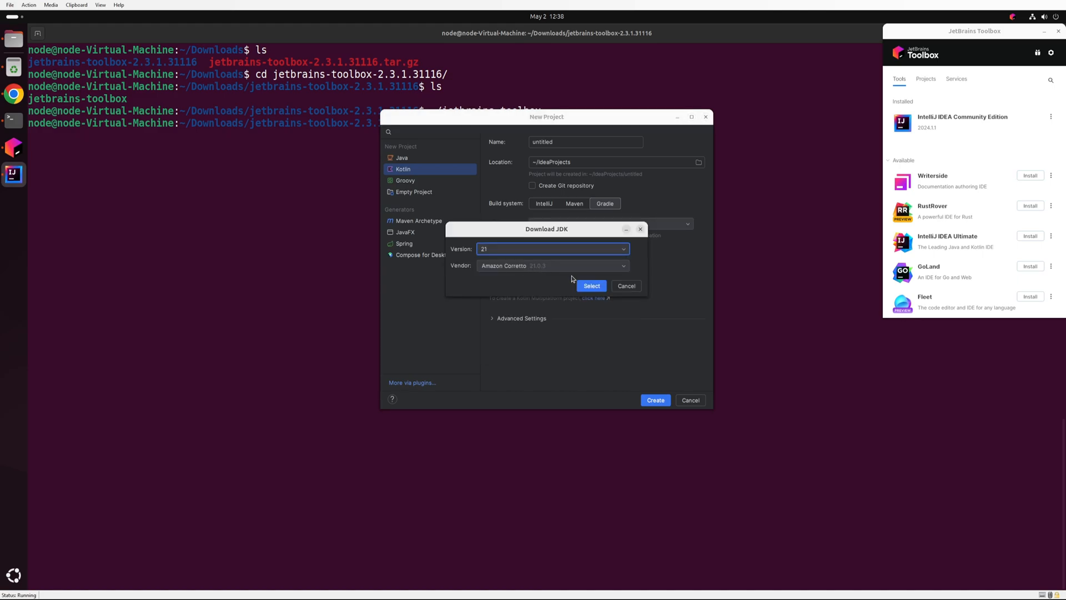
click(590, 285)
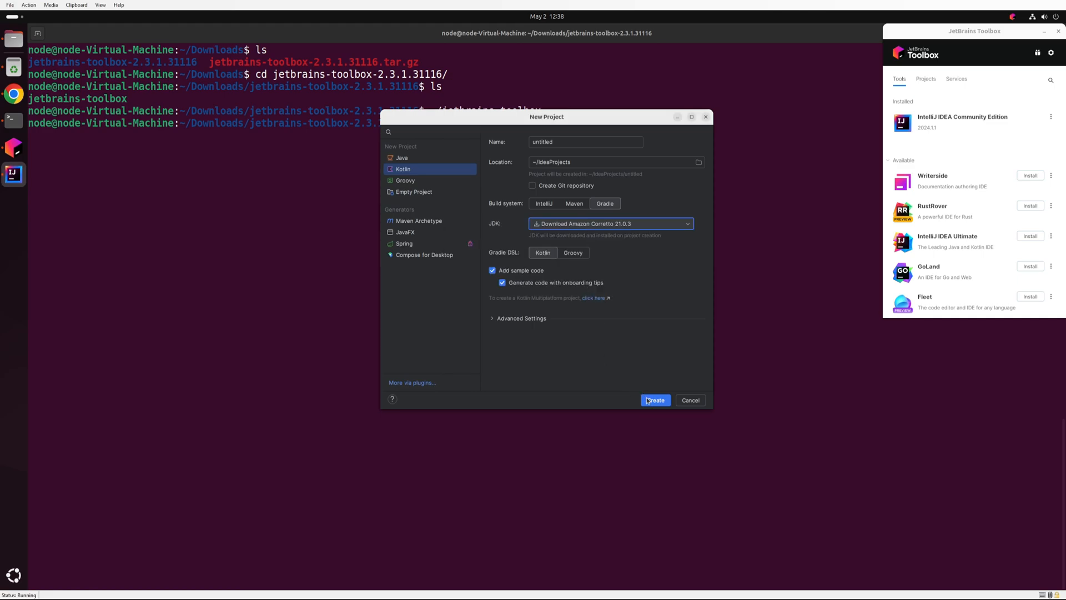
Create the project and run Main.kt, printing 'Hello, Kotlin!' and i = 1 to 5.
click(654, 400)
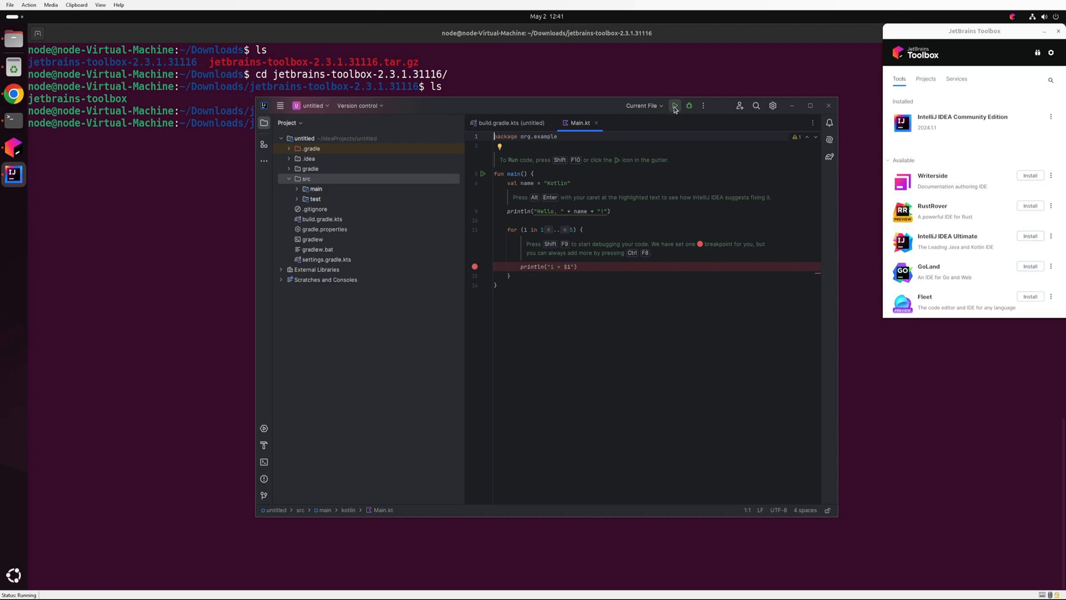
click(673, 105)
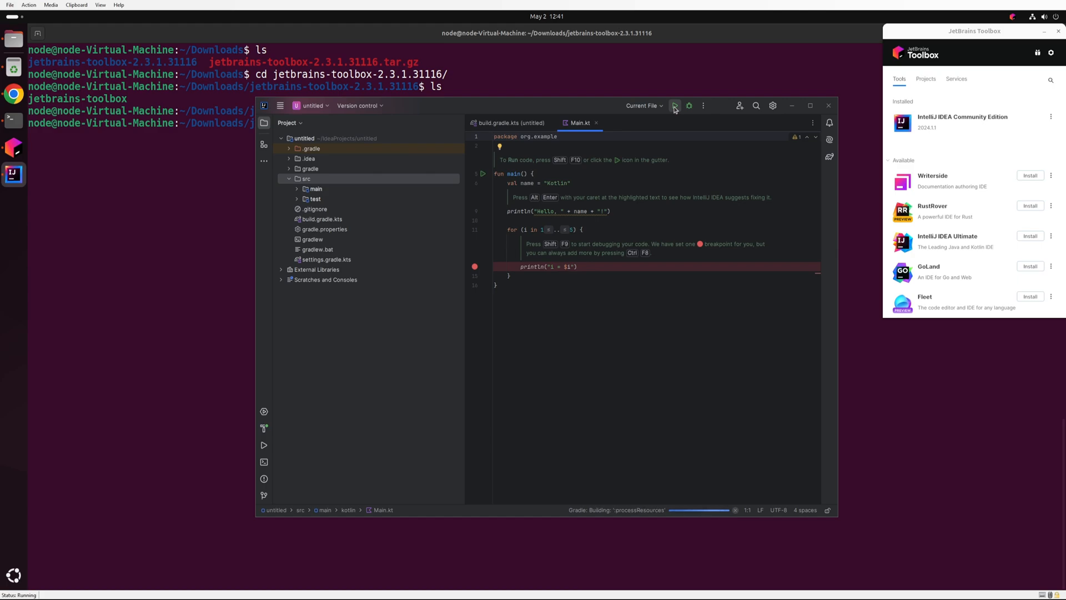
click(674, 105)
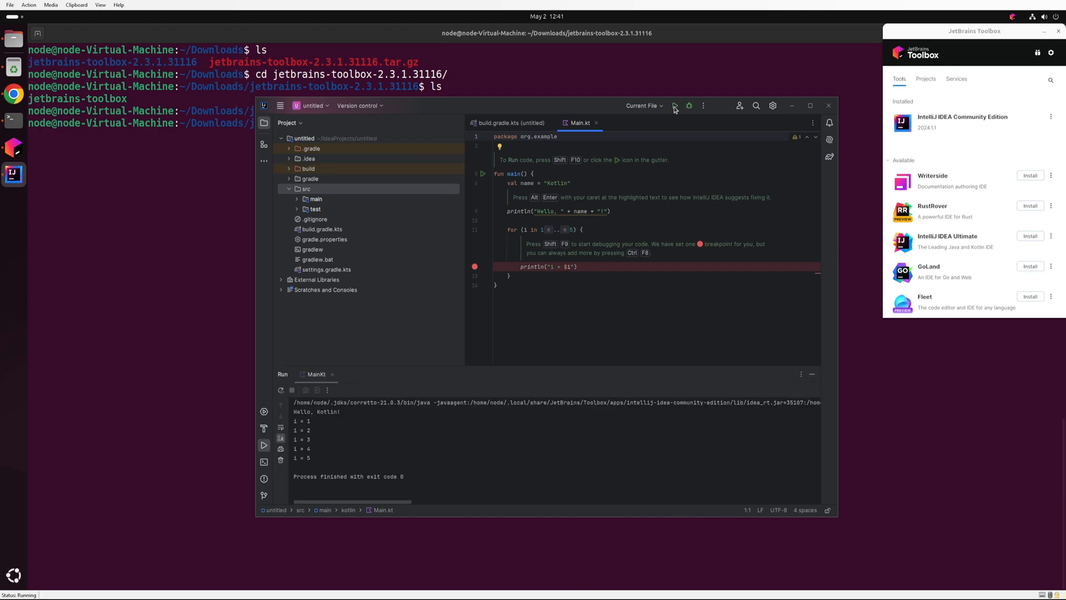
right_click(13, 175)
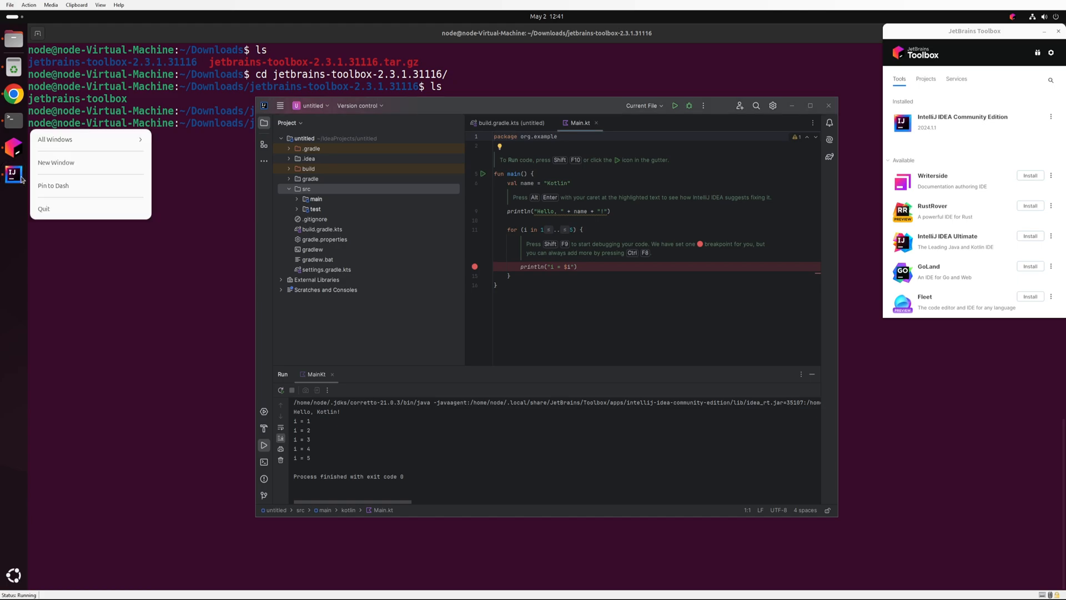